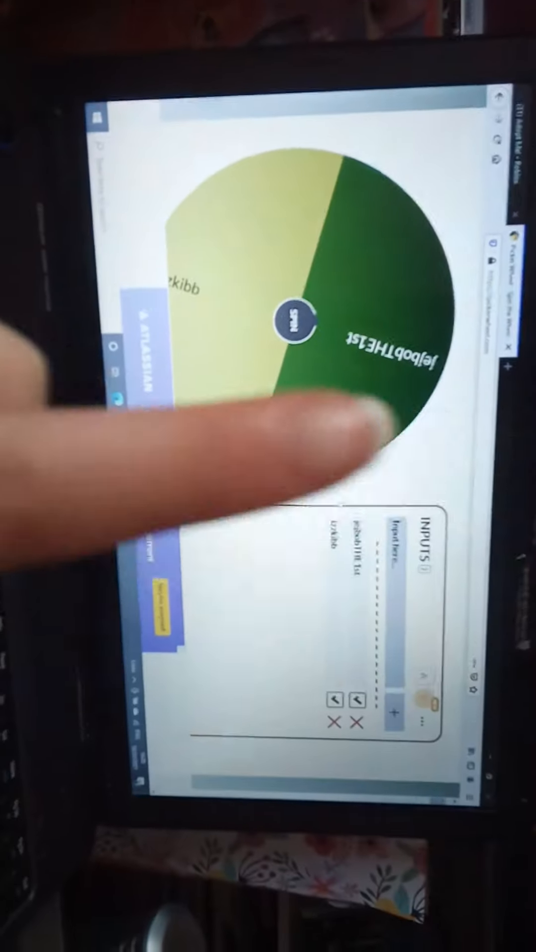
Fill the wheel with eight alternating YES and NO slices and spin it.
click(295, 320)
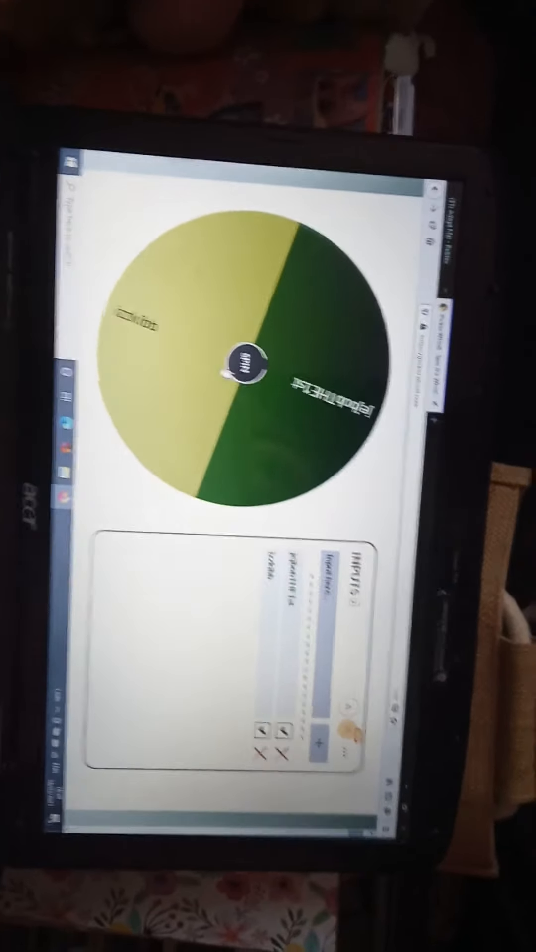
click(246, 361)
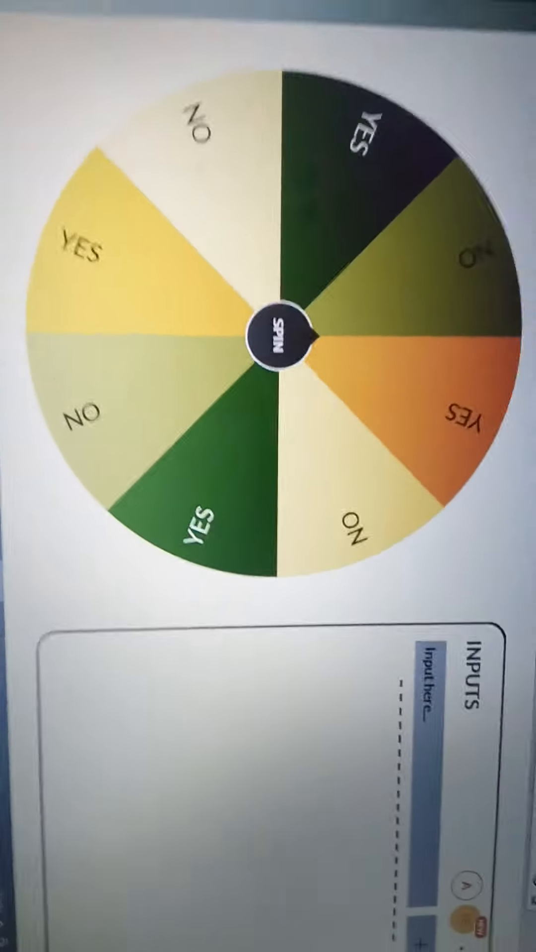
click(280, 342)
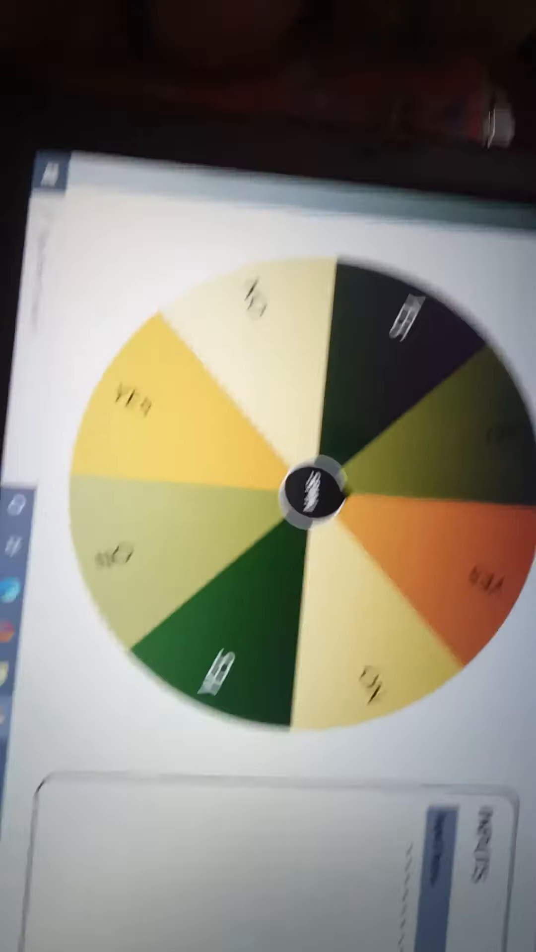